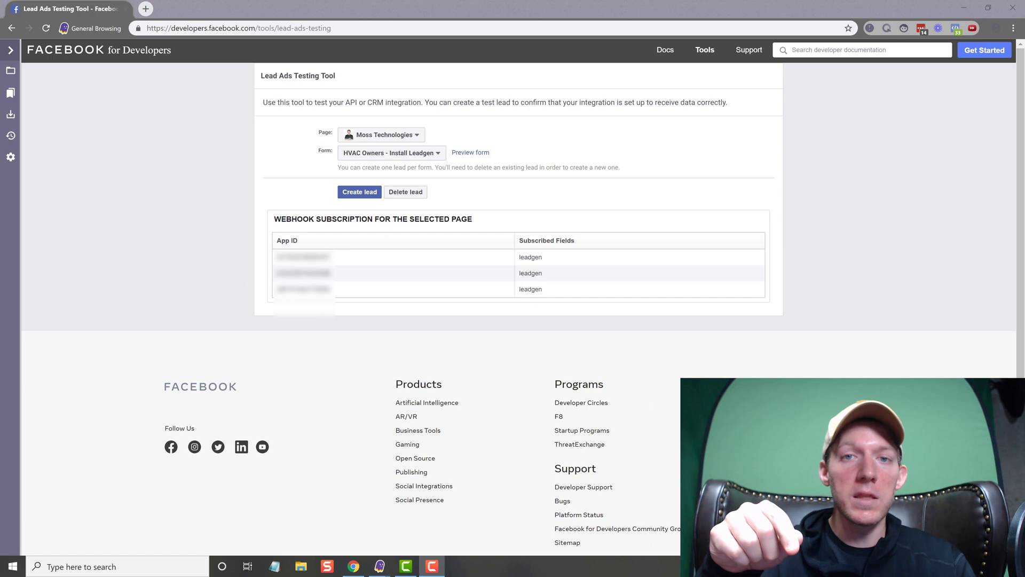
pyautogui.moveTo(595, 310)
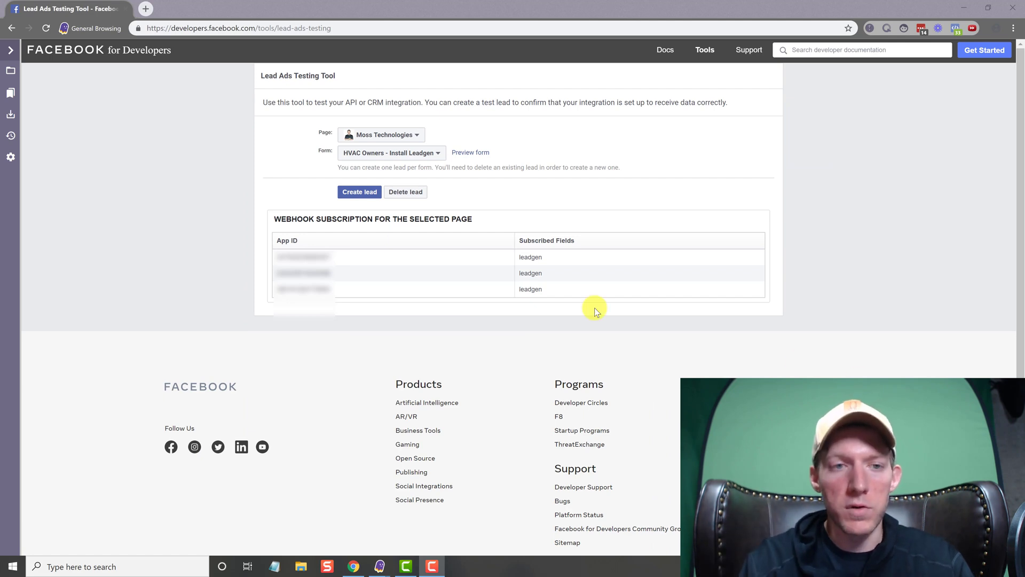
pyautogui.moveTo(212, 35)
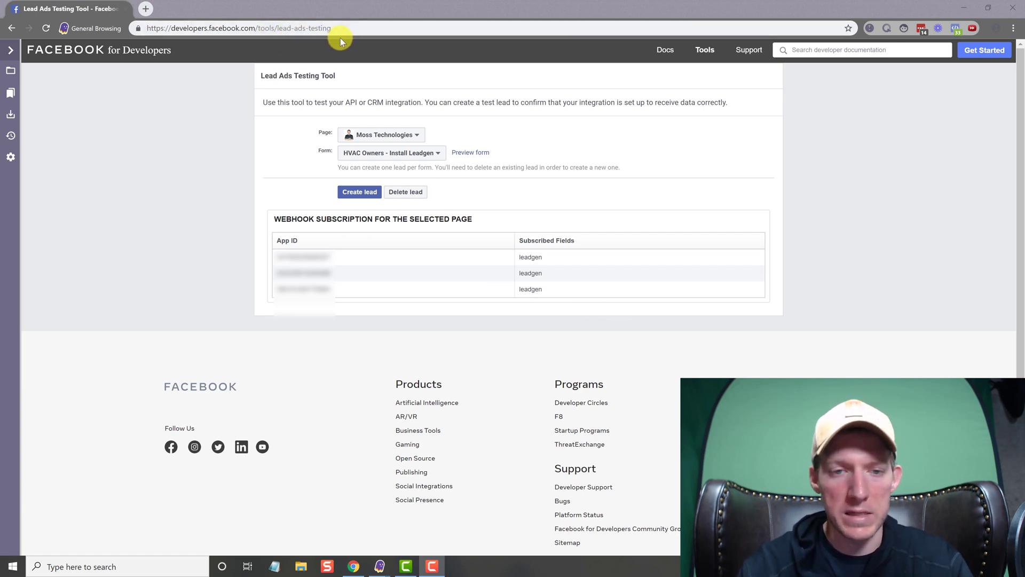
pyautogui.moveTo(225, 133)
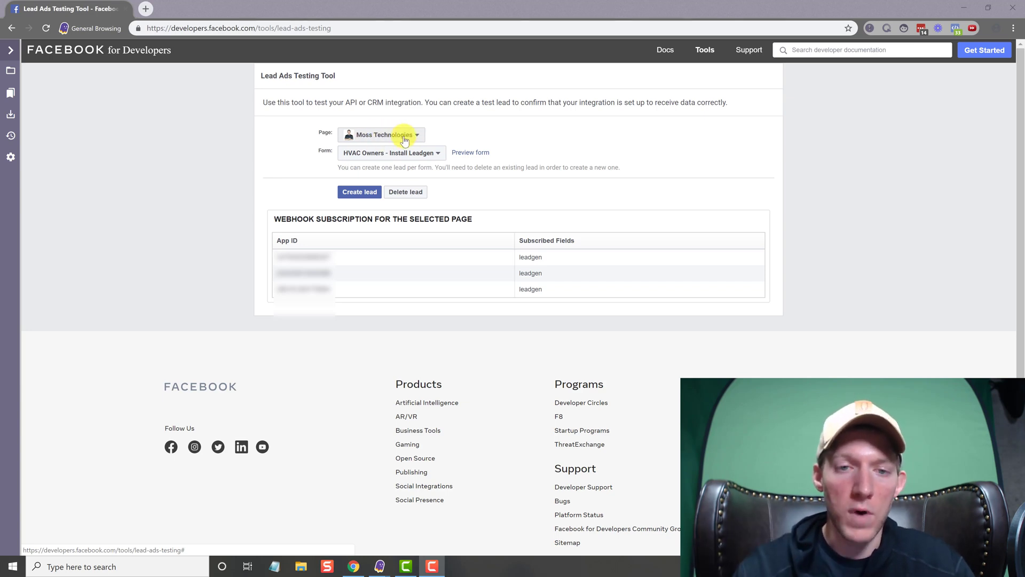
pyautogui.moveTo(399, 143)
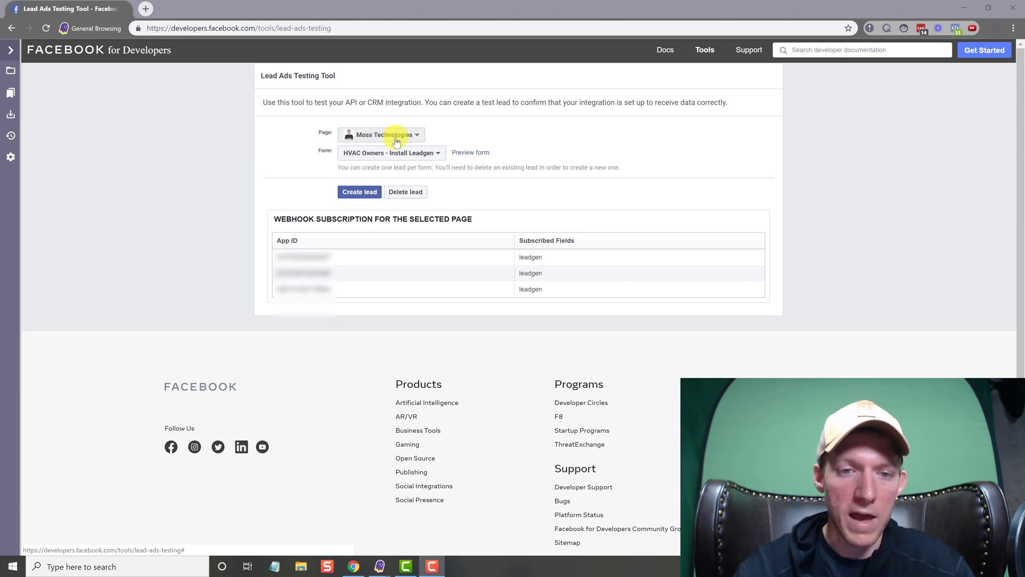
pyautogui.moveTo(414, 158)
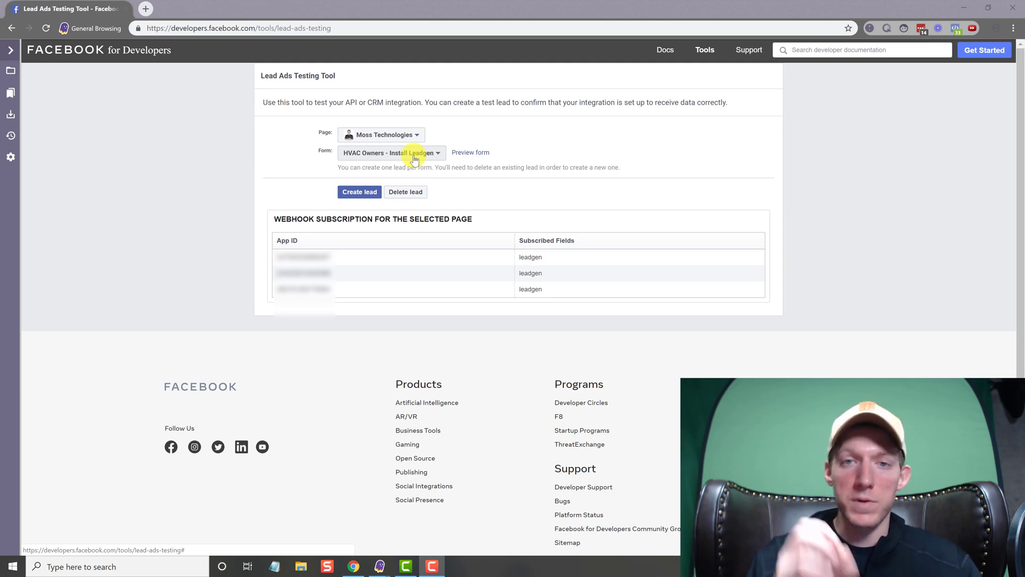
pyautogui.moveTo(397, 165)
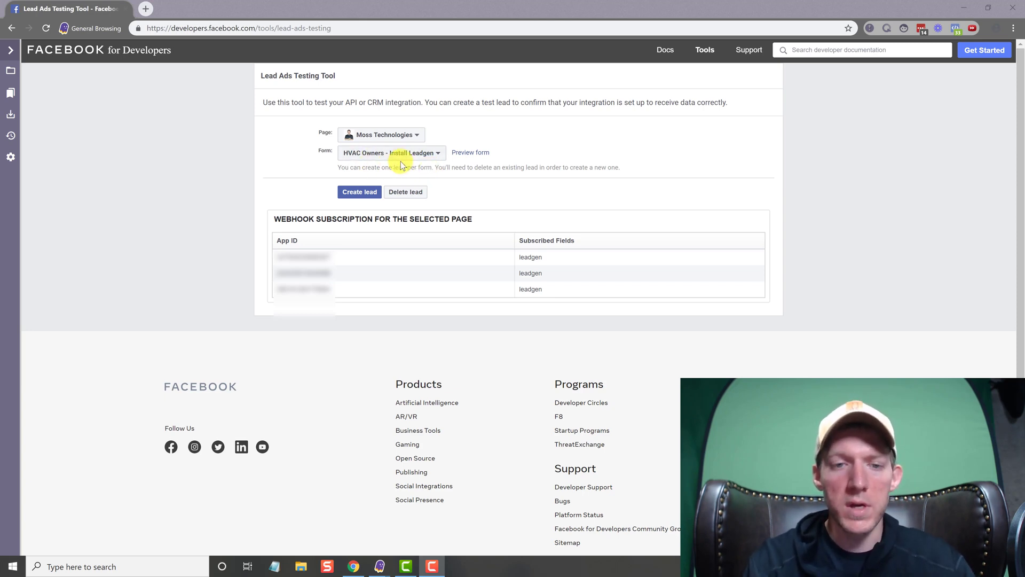
pyautogui.moveTo(410, 171)
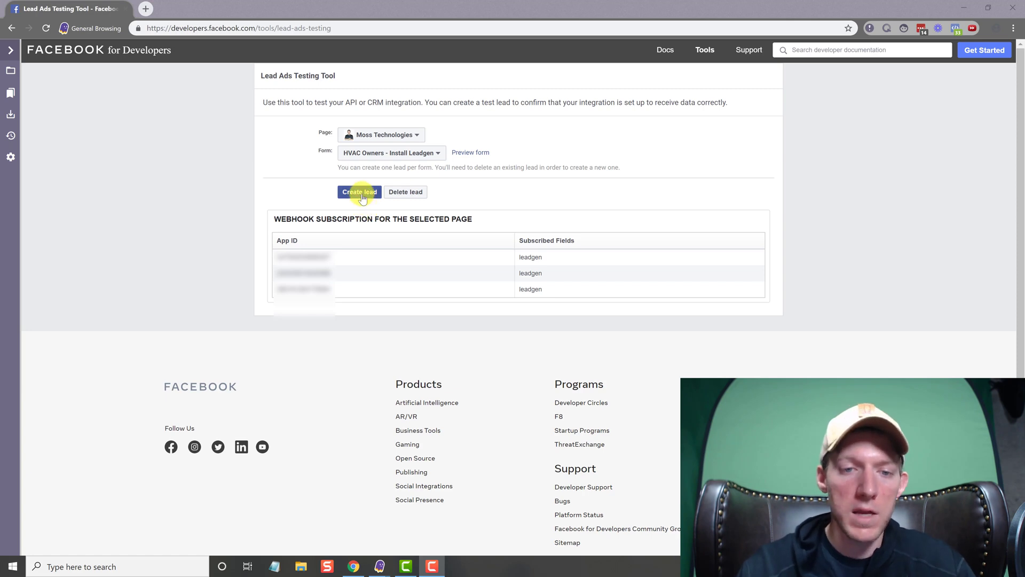
# Create a test lead for the HVAC Owners form, then delete it once the success banner appears.
pyautogui.click(359, 193)
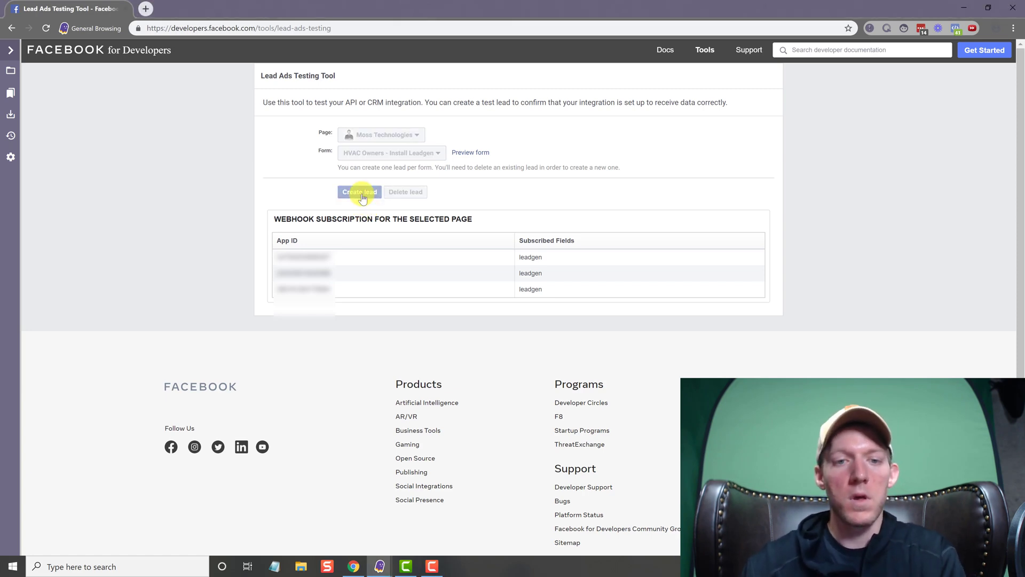
pyautogui.click(359, 192)
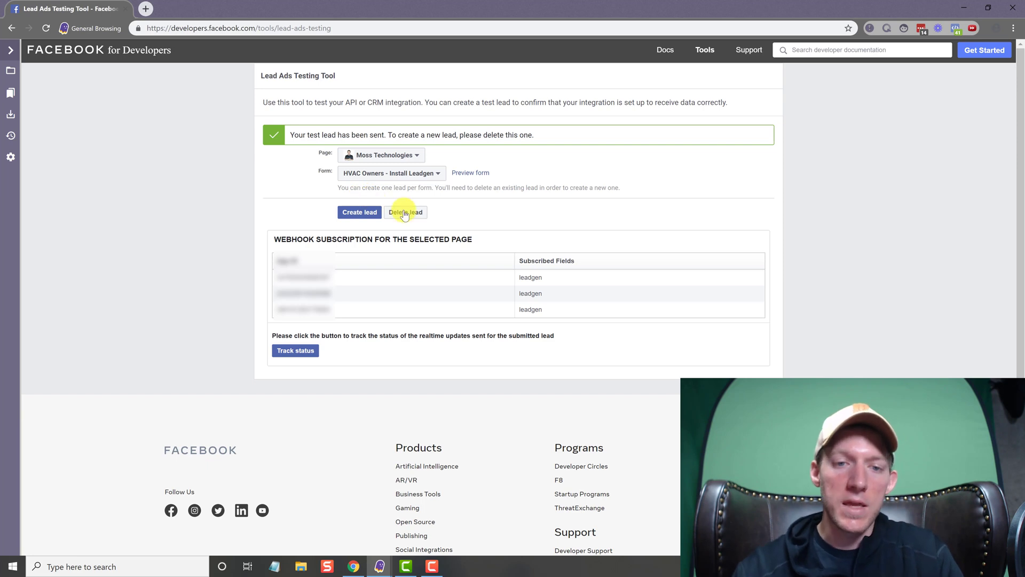
pyautogui.moveTo(466, 214)
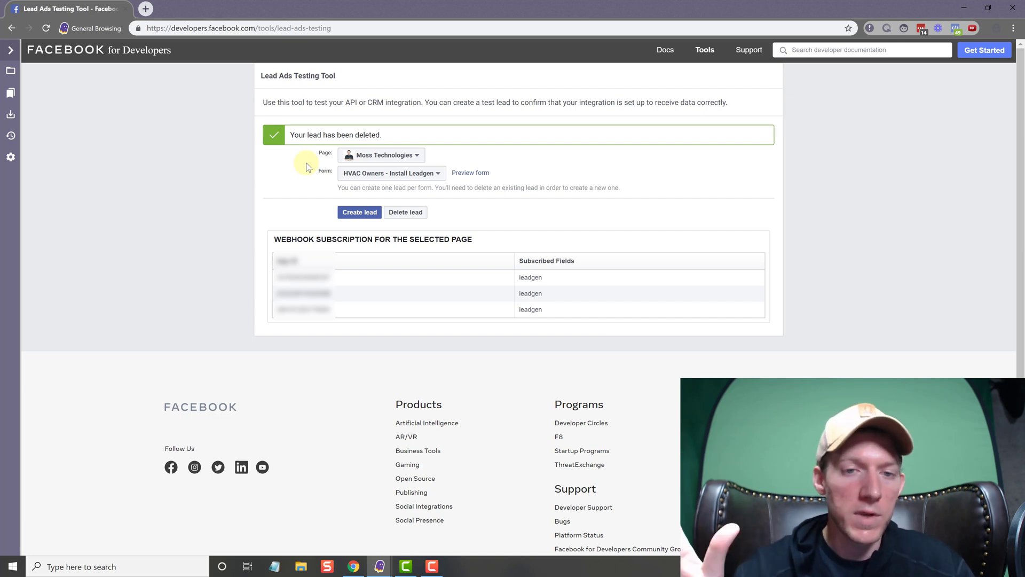
pyautogui.moveTo(461, 186)
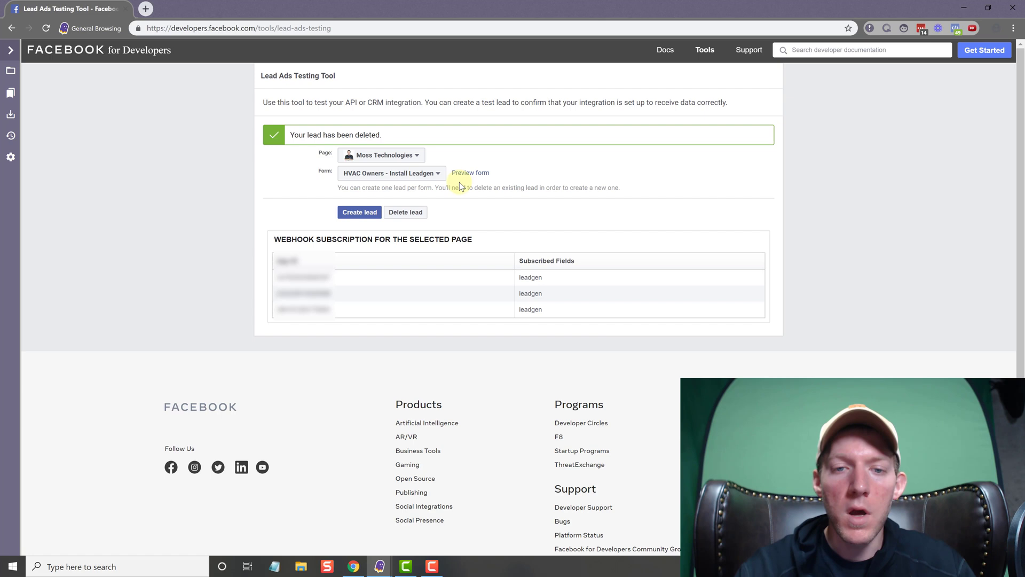
pyautogui.click(470, 173)
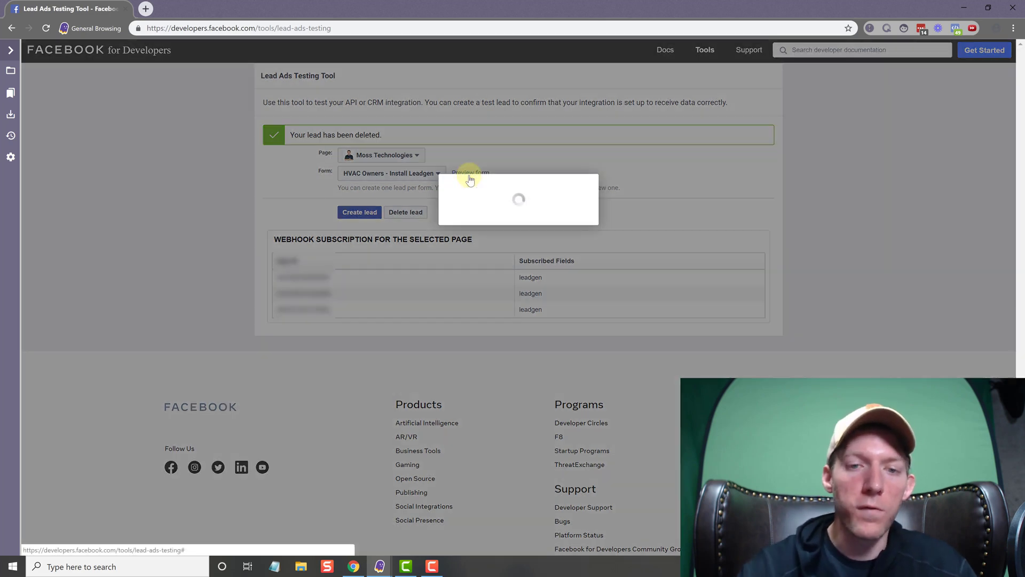
pyautogui.click(470, 173)
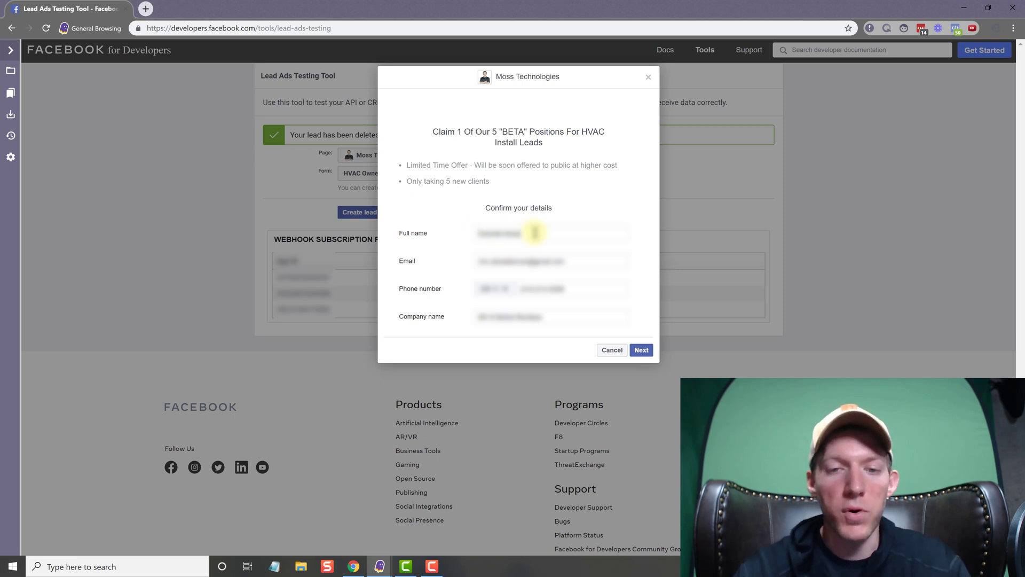
pyautogui.doubleClick(500, 233)
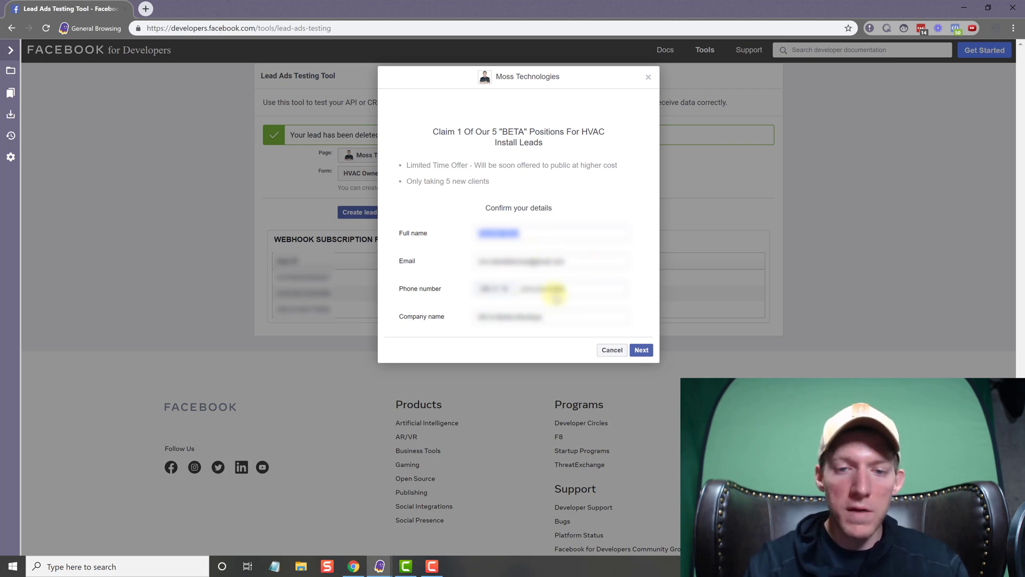
pyautogui.moveTo(582, 333)
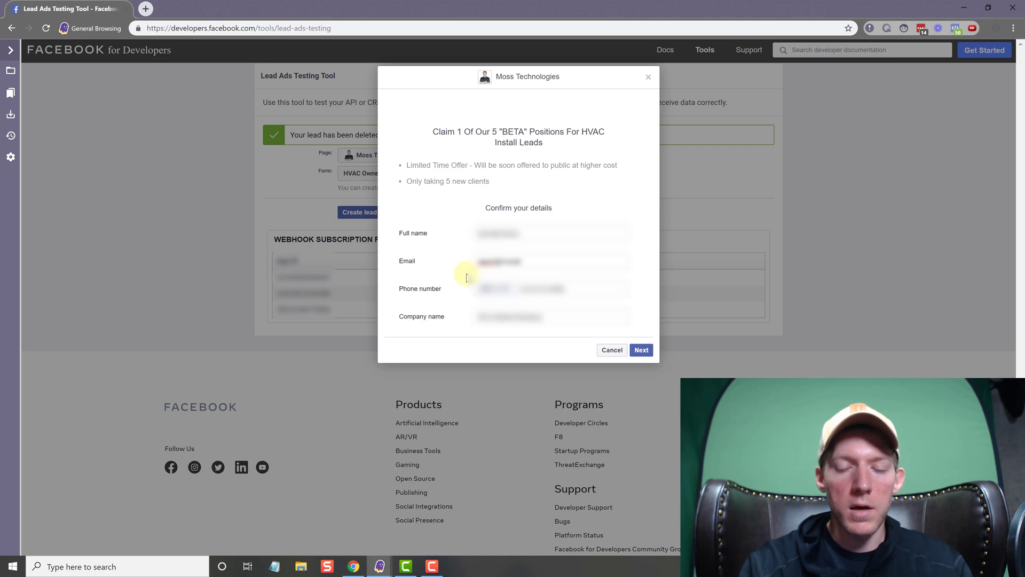
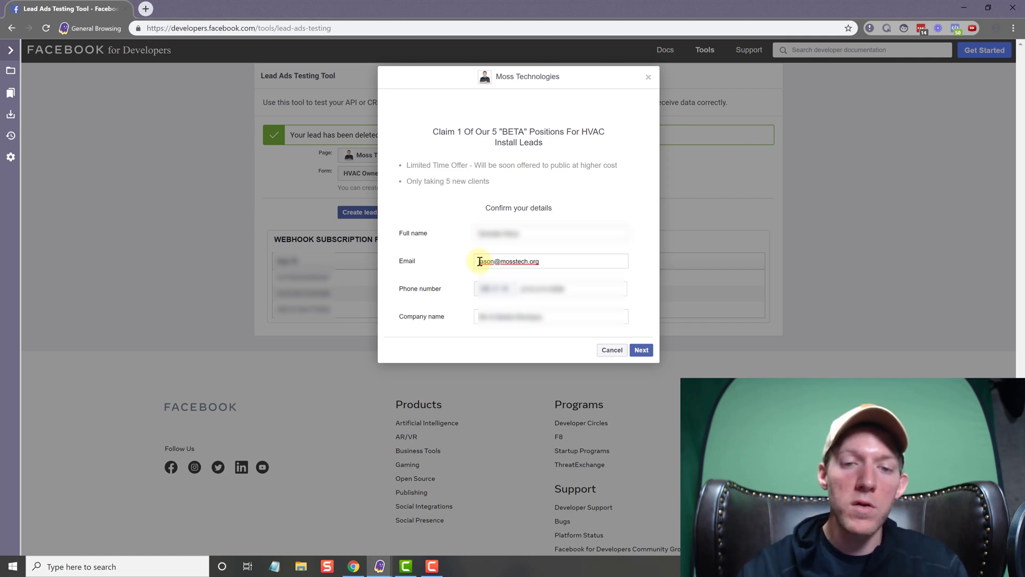
# Check the entered email address, then cancel the form preview without submitting.
pyautogui.tripleClick(508, 260)
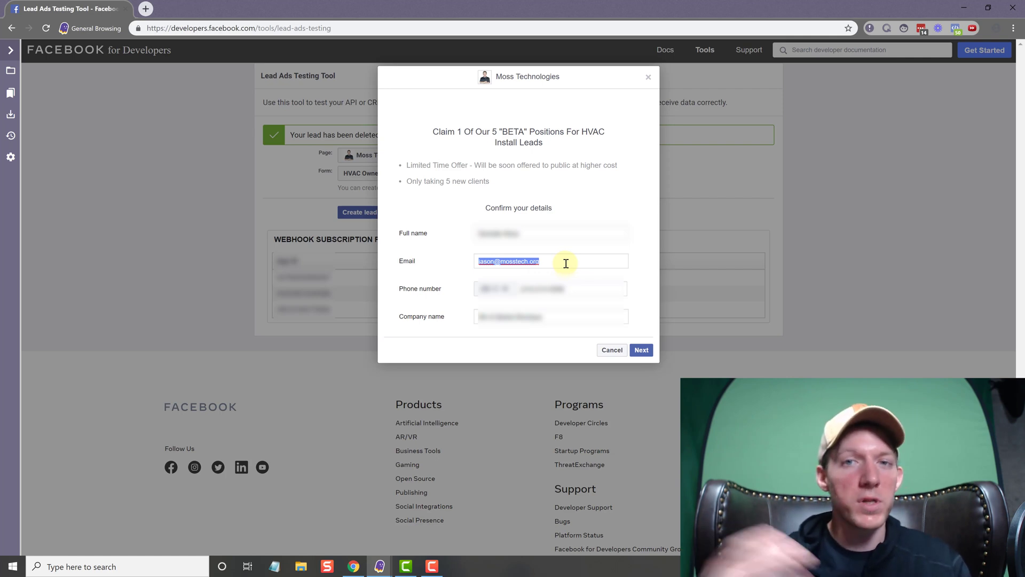
pyautogui.click(487, 260)
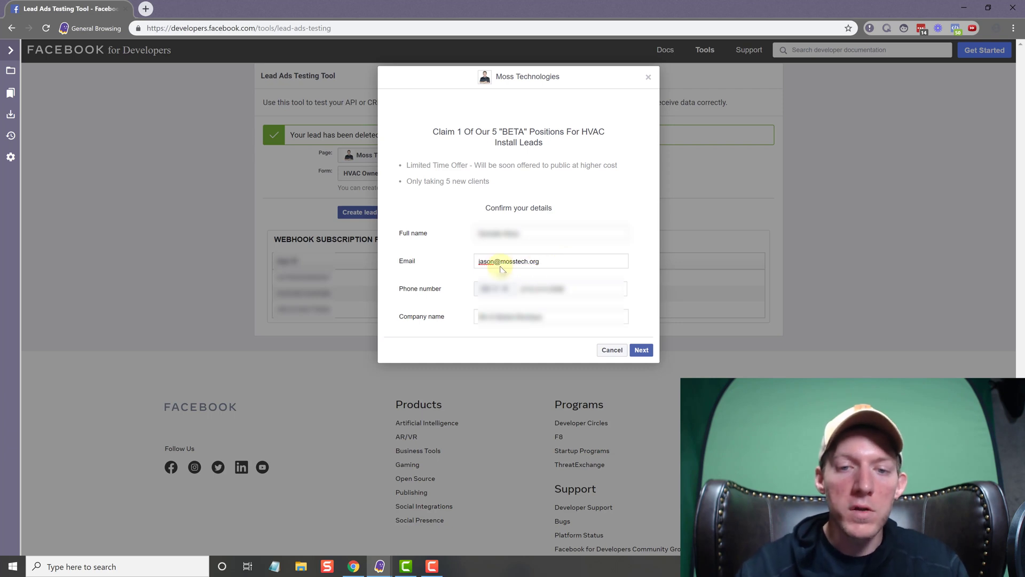
pyautogui.click(496, 261)
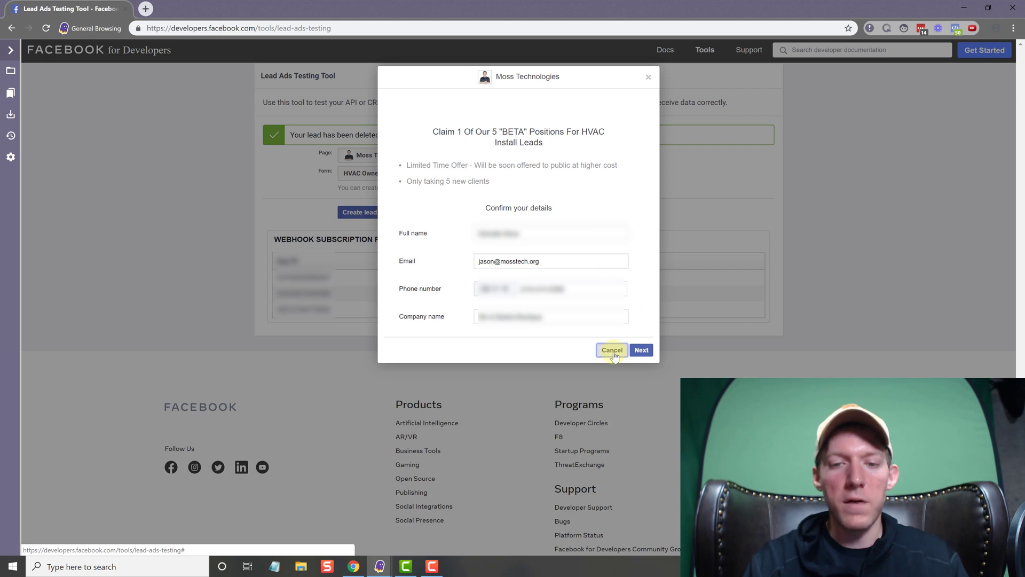
pyautogui.click(612, 349)
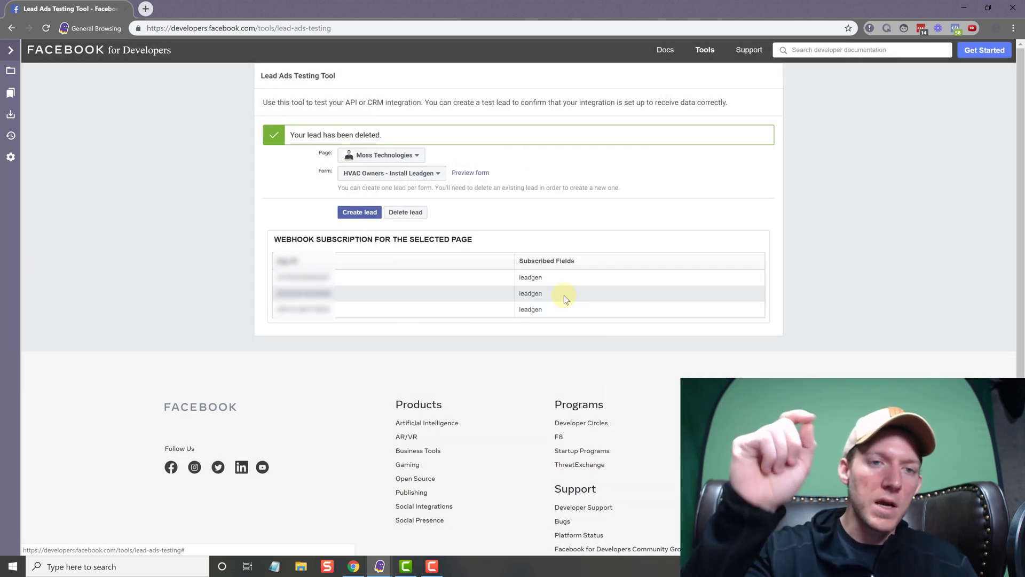